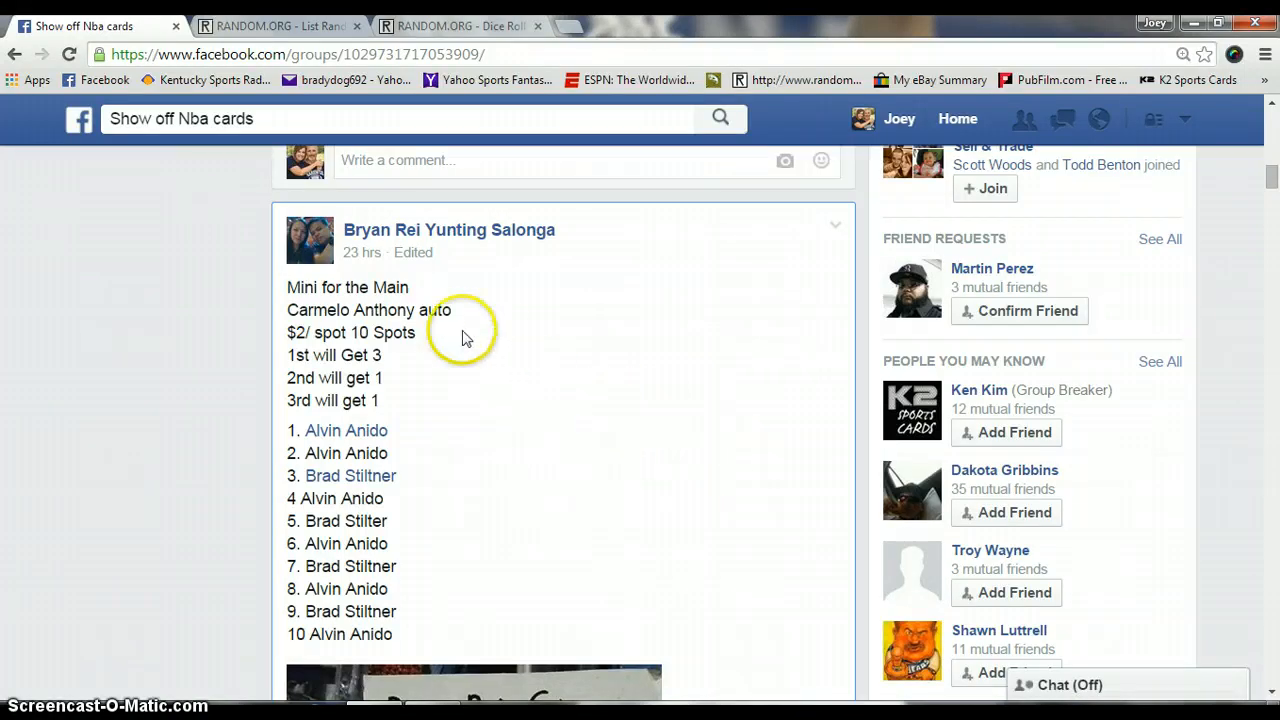
mouse_move(432, 382)
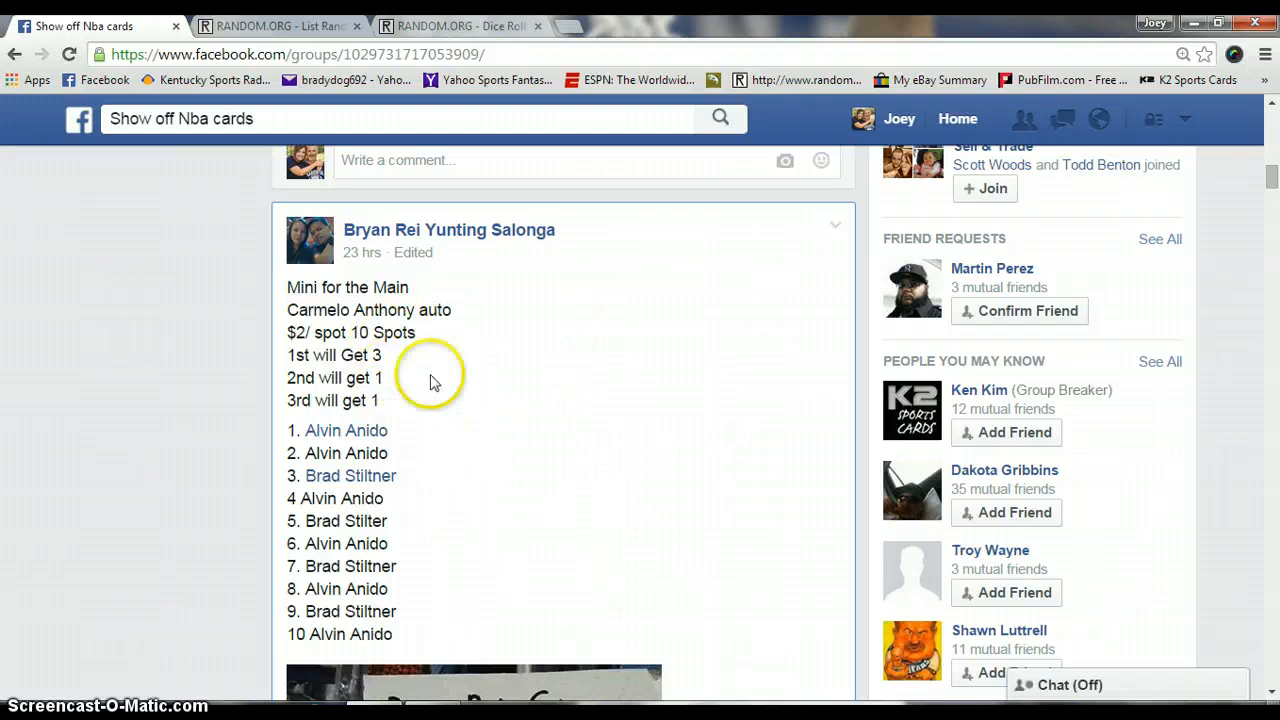
mouse_move(405, 362)
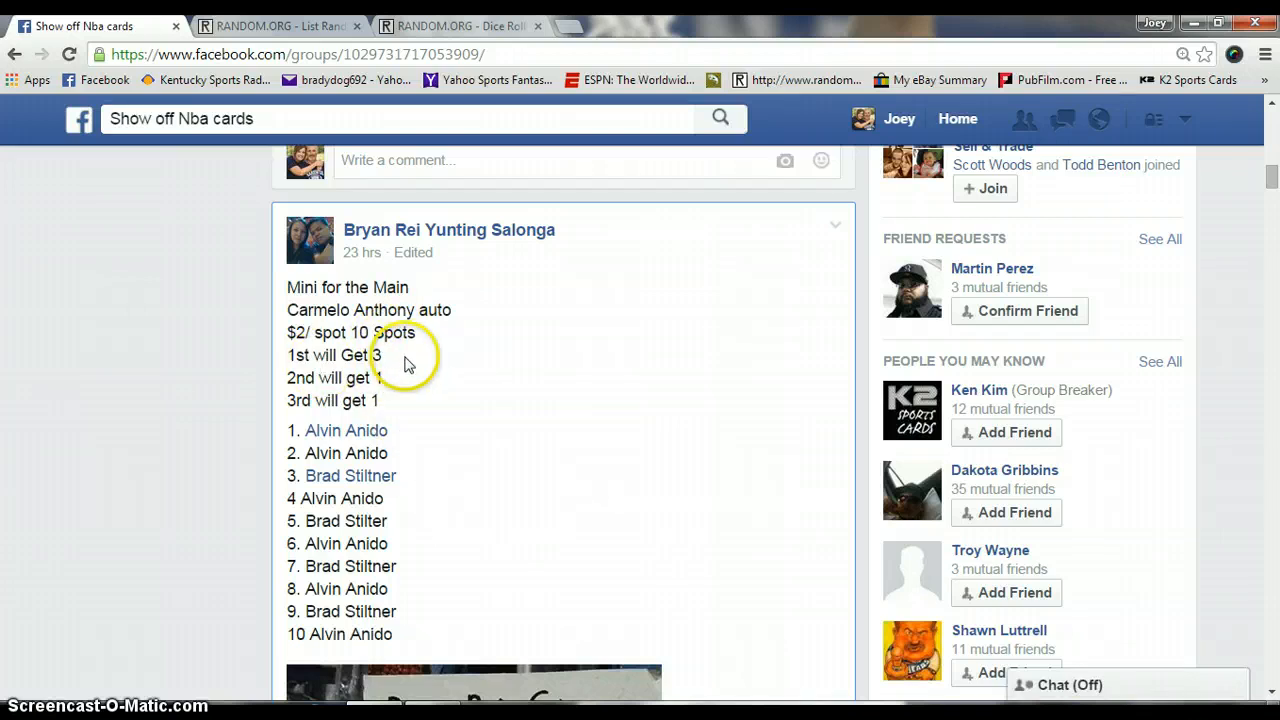
mouse_move(443, 620)
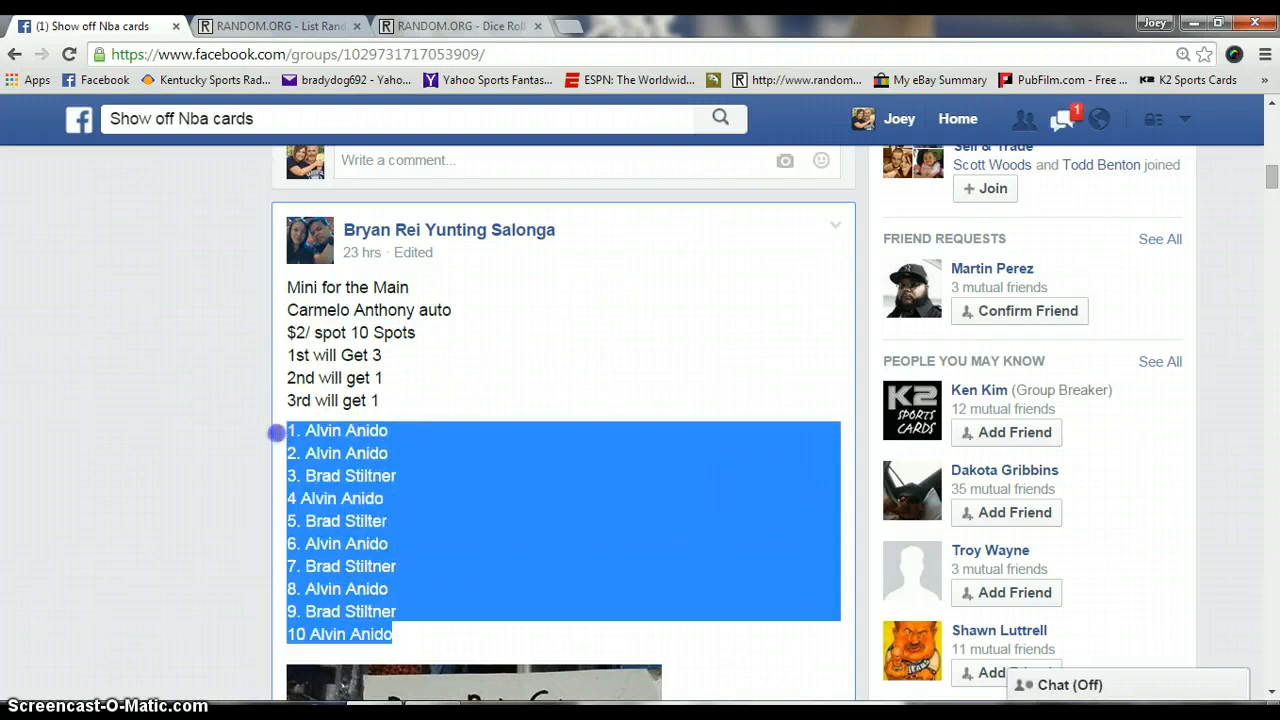
Step: Scroll down to the post's recent 'live' comment and check the taskbar clock
scroll("down", 3)
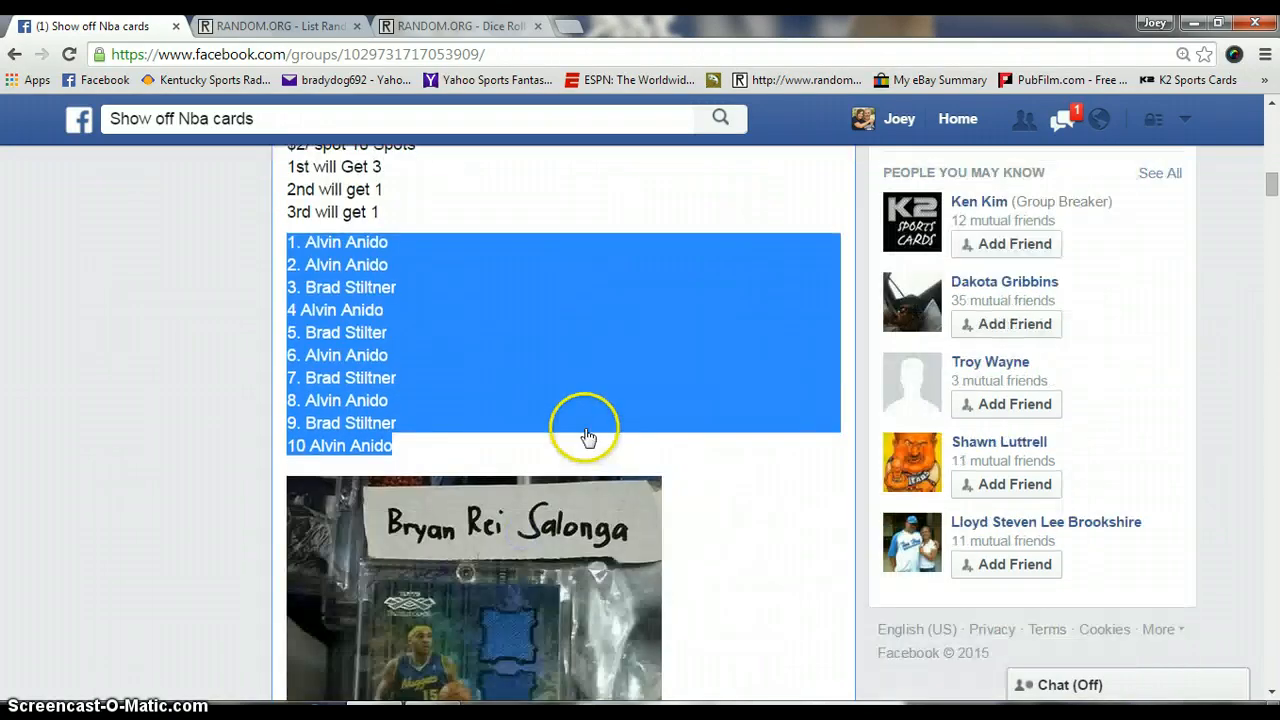
scroll("down", 3)
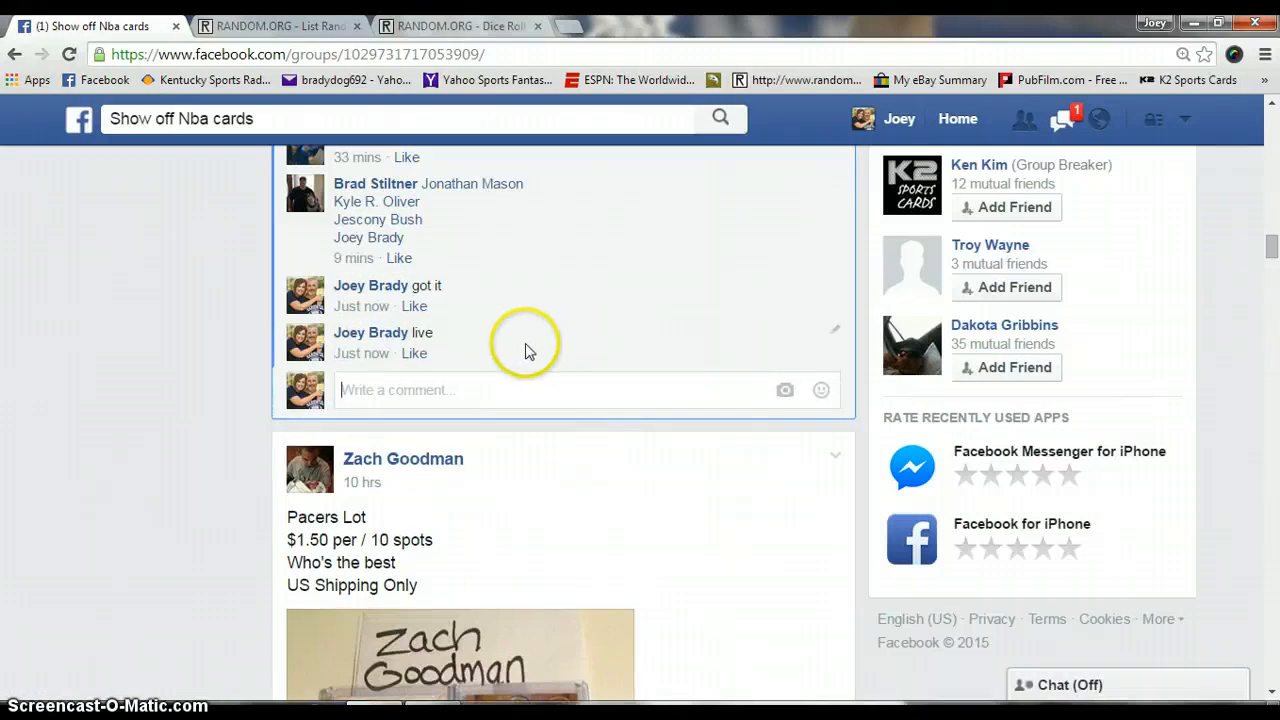
mouse_move(375, 353)
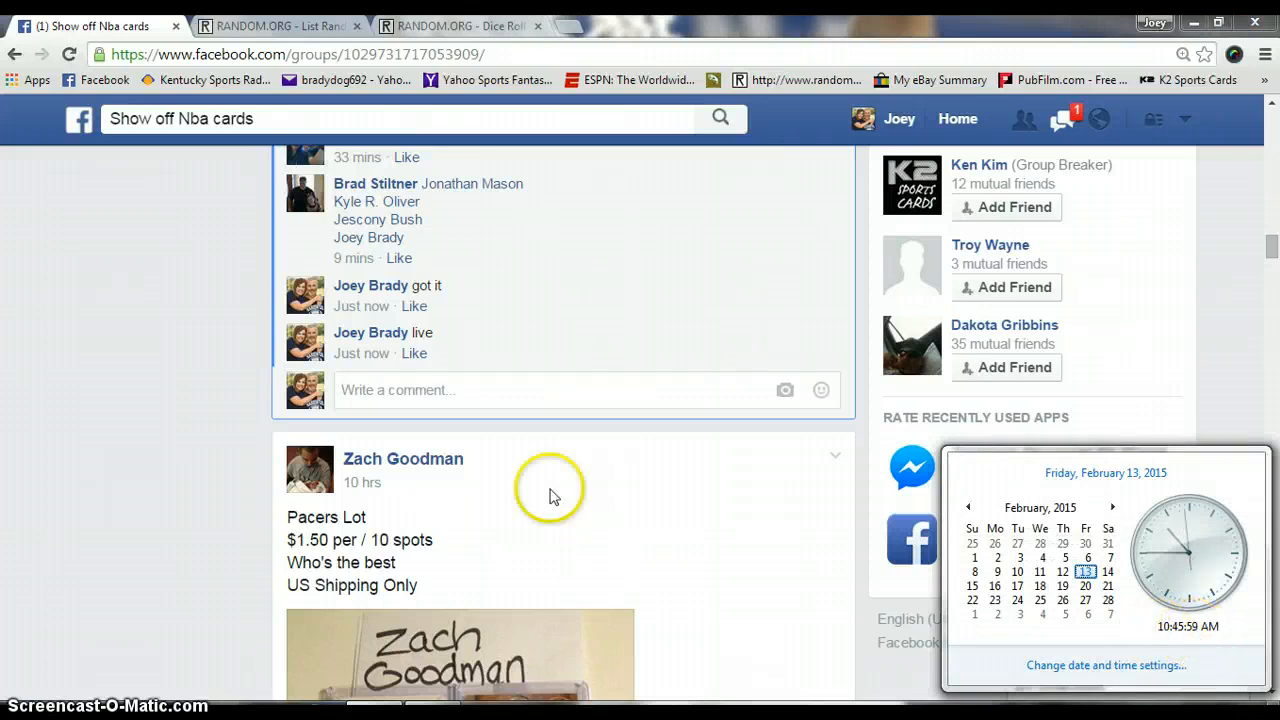
left_click(279, 25)
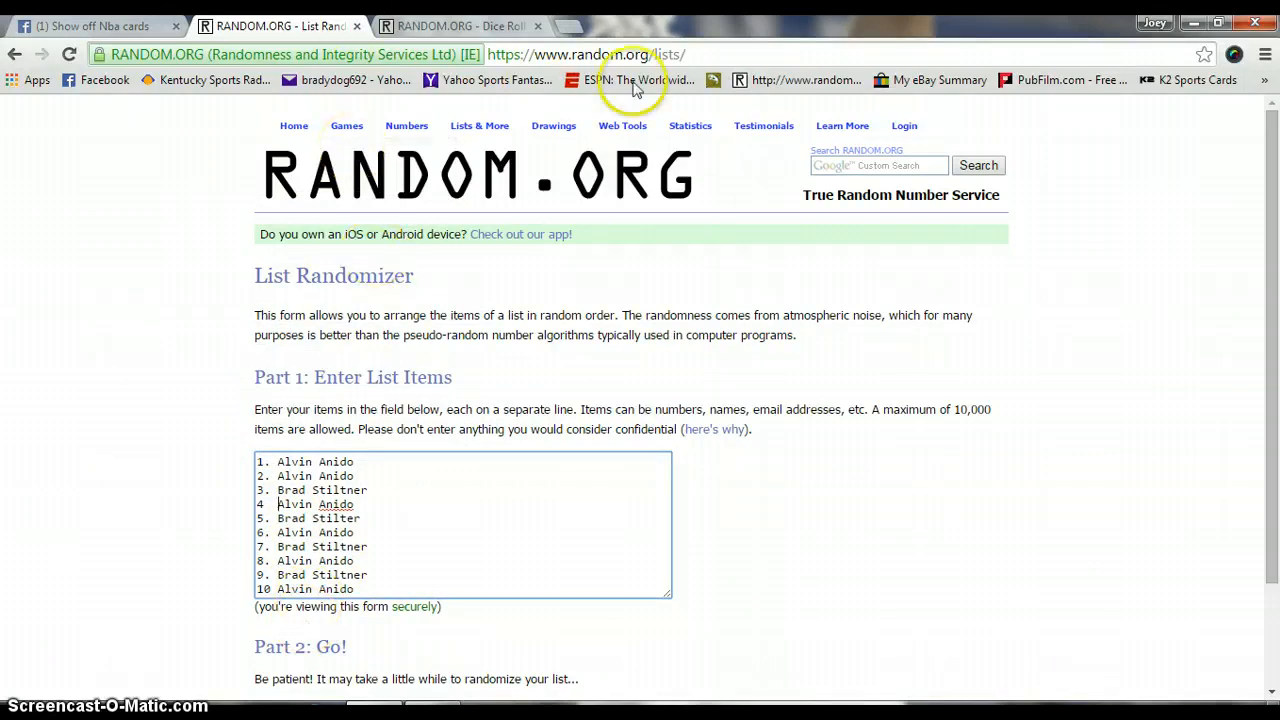
Step: Roll two dice on RANDOM.ORG's Dice Roller, glance at the list, then return to the roll
left_click(460, 26)
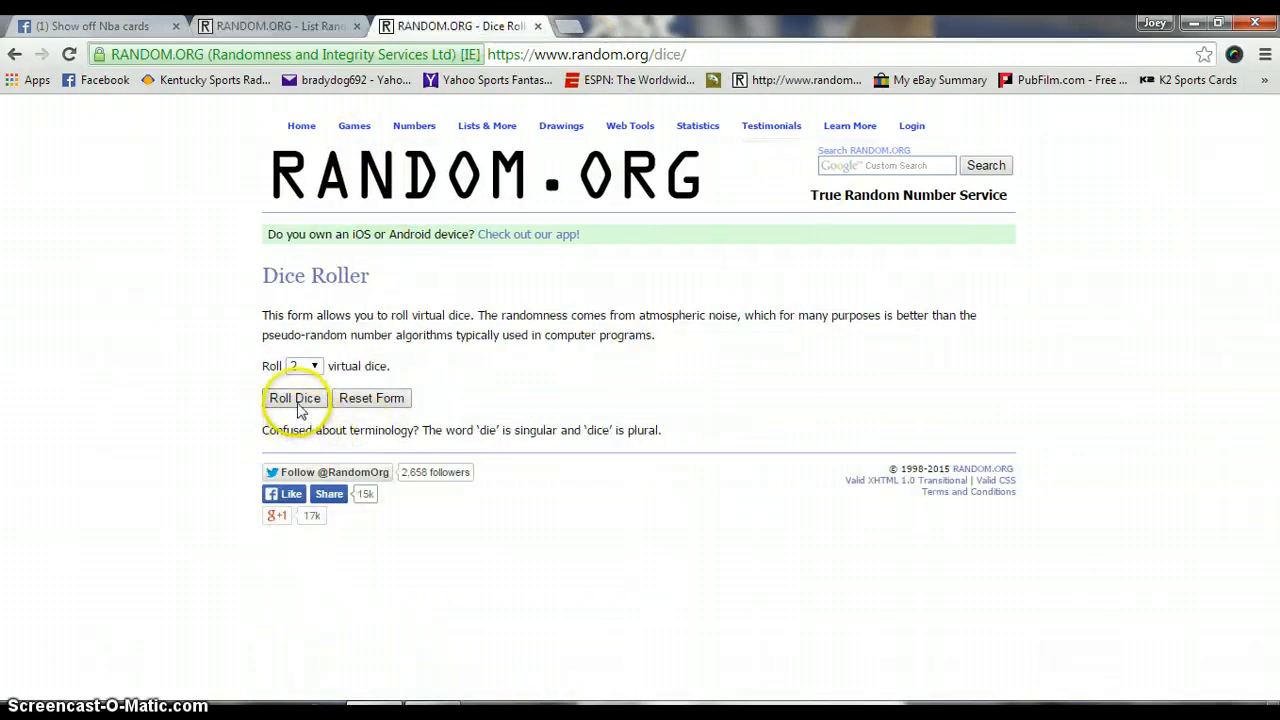
left_click(294, 398)
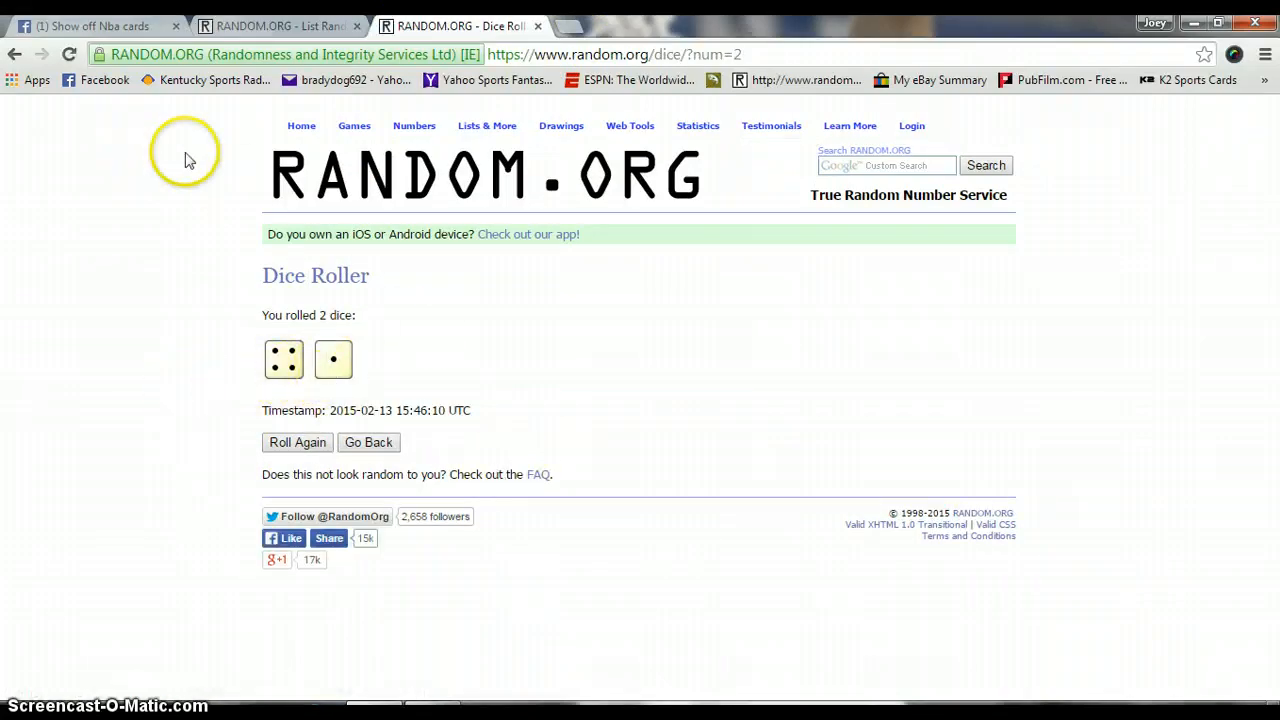
left_click(280, 26)
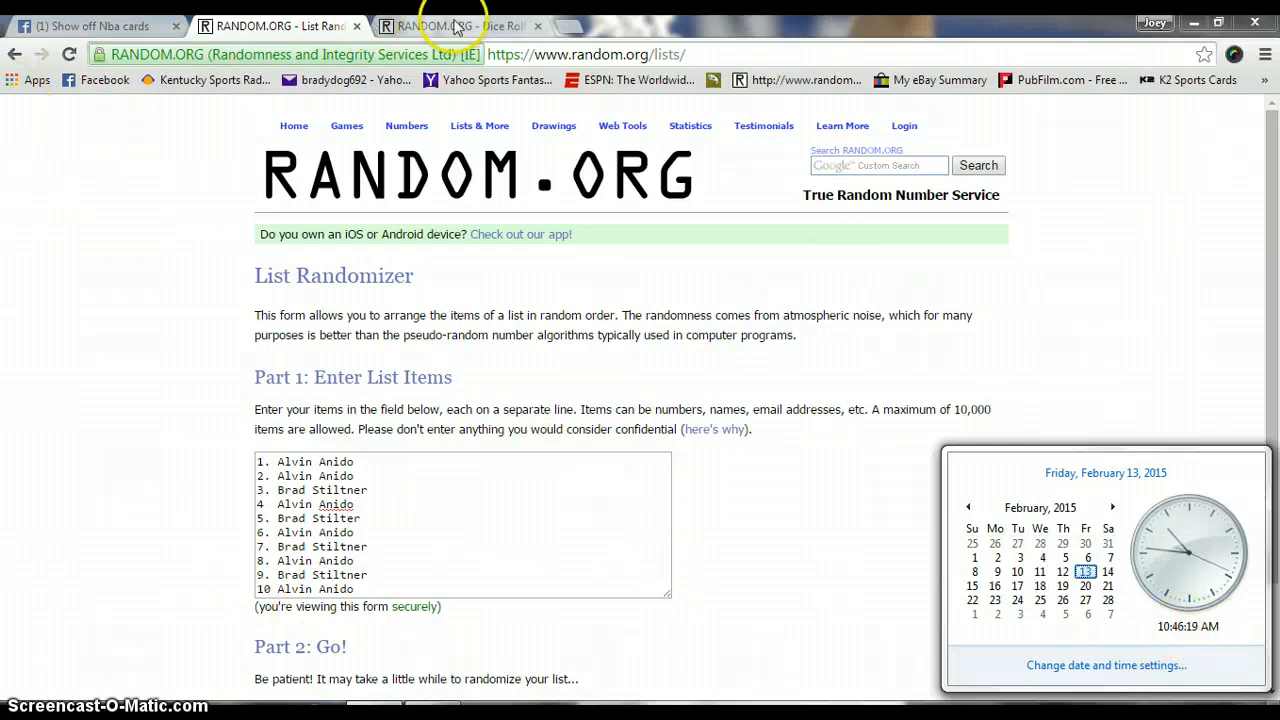
left_click(460, 26)
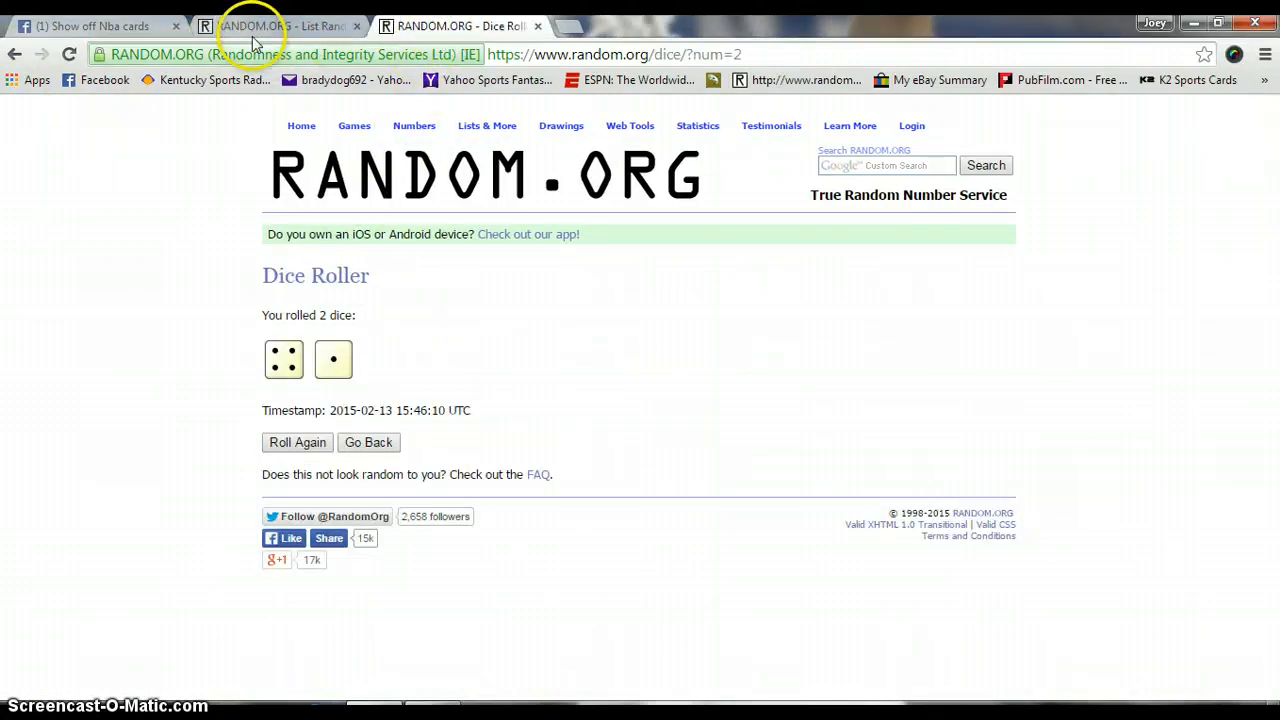
Step: Randomize the ten-name spot list and reshuffle it through a fourth round
left_click(280, 25)
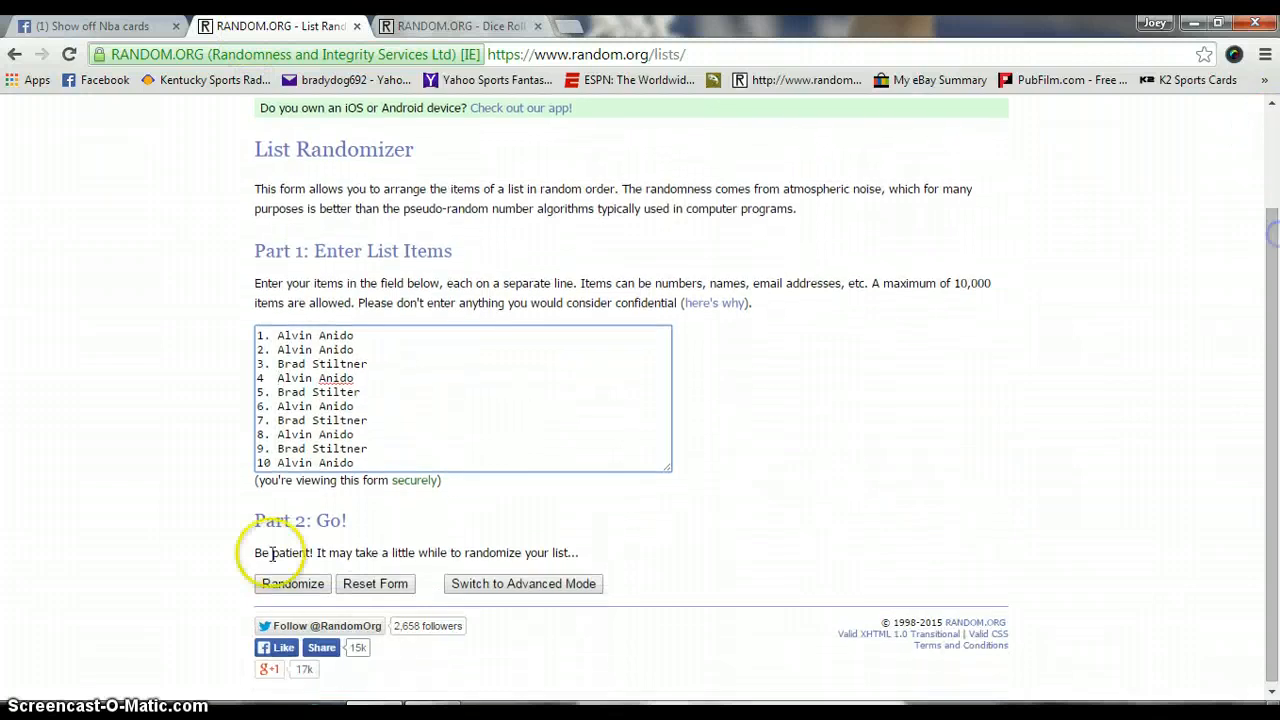
left_click(292, 583)
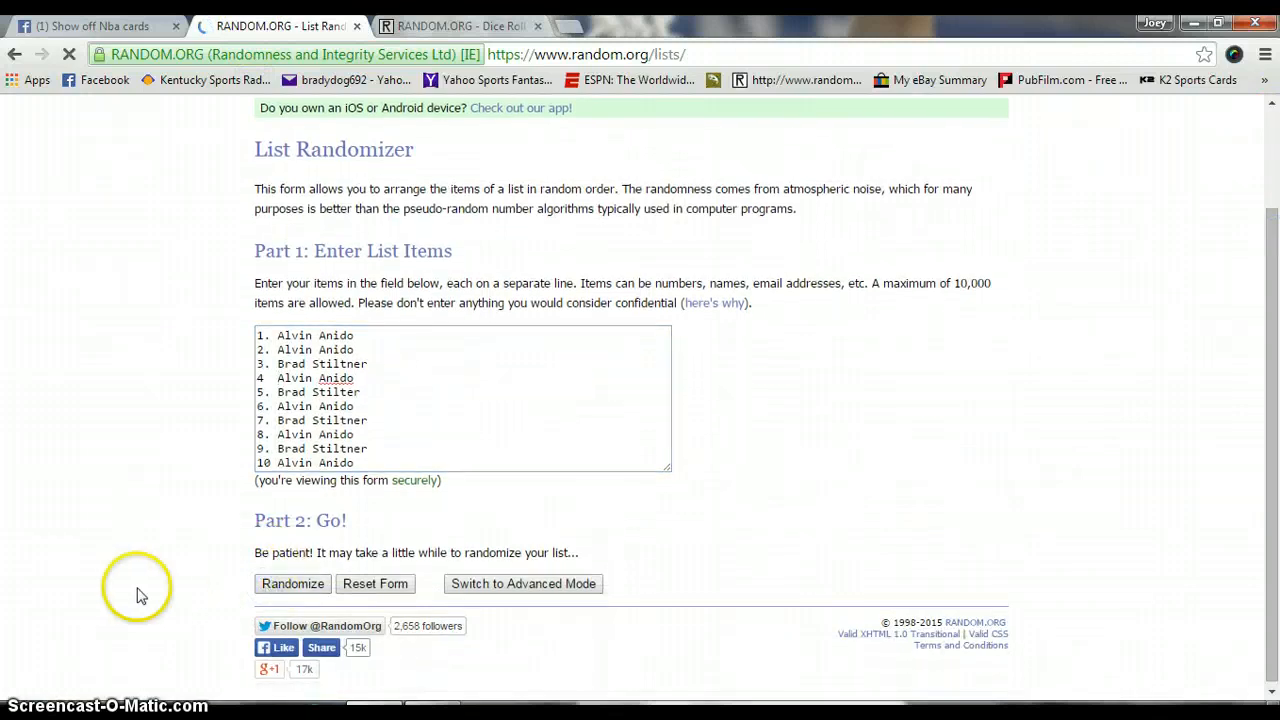
left_click(292, 583)
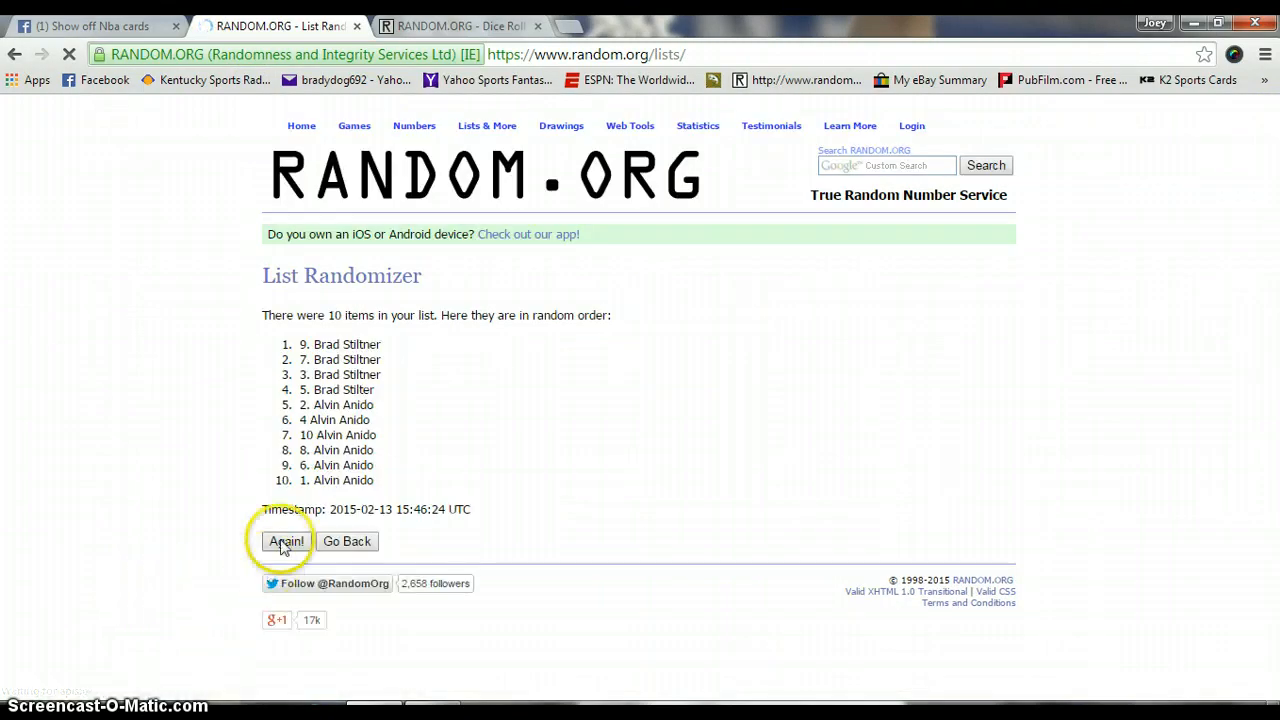
left_click(286, 541)
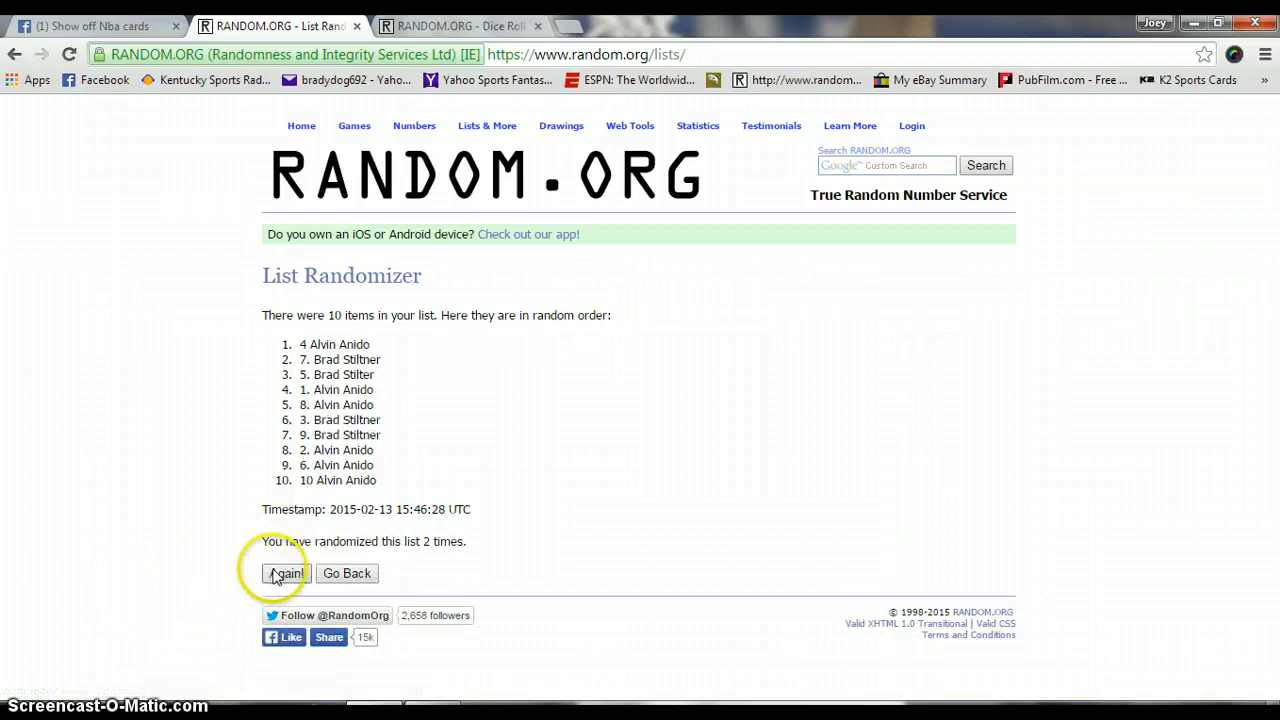
left_click(286, 573)
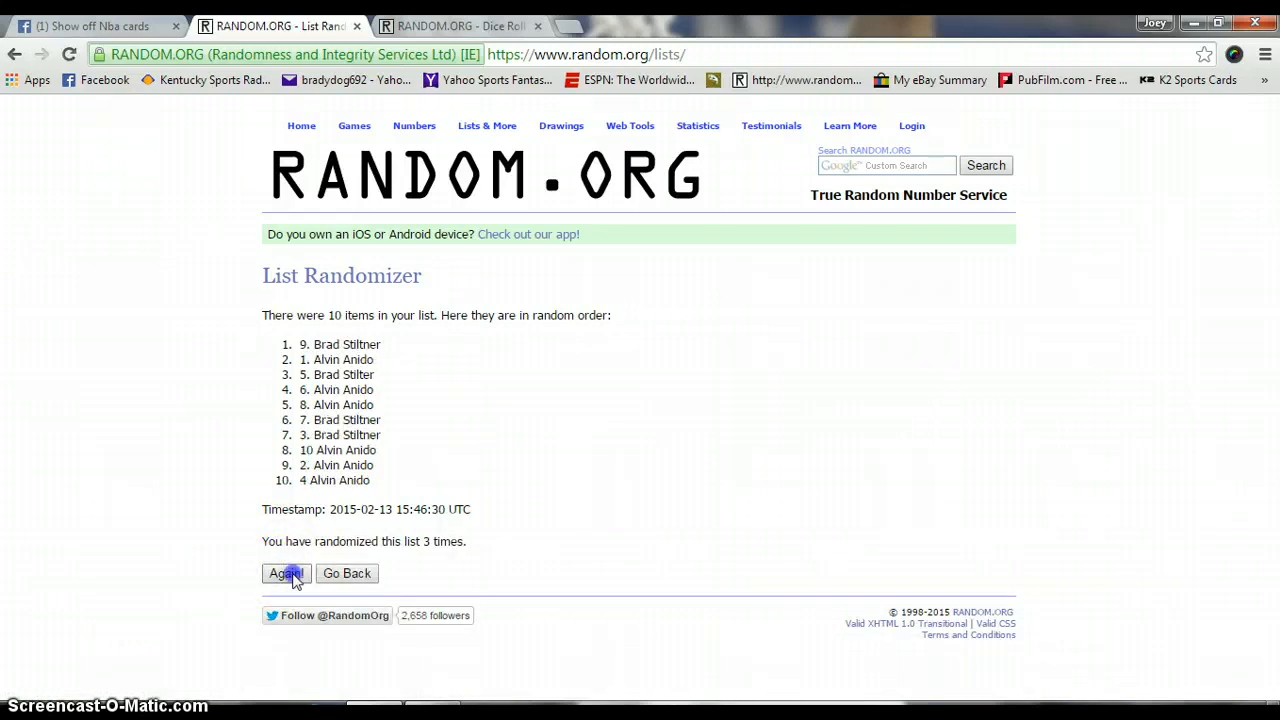
left_click(286, 573)
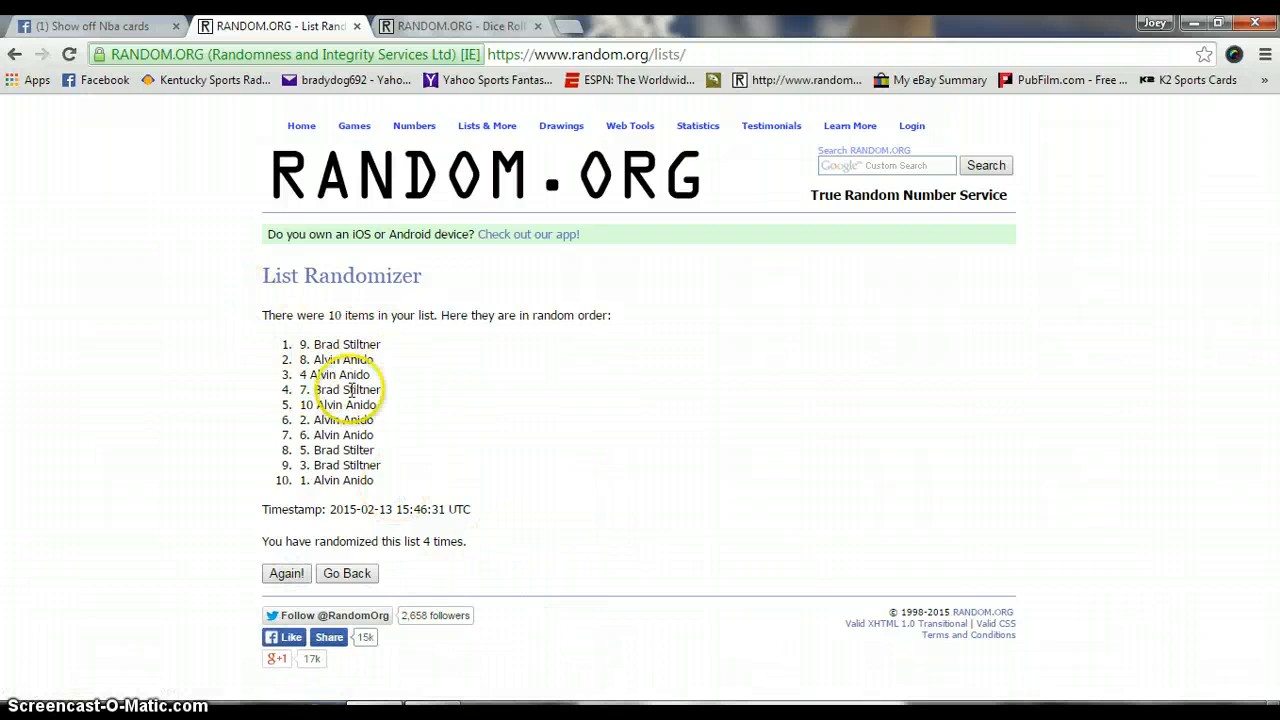
left_click(450, 26)
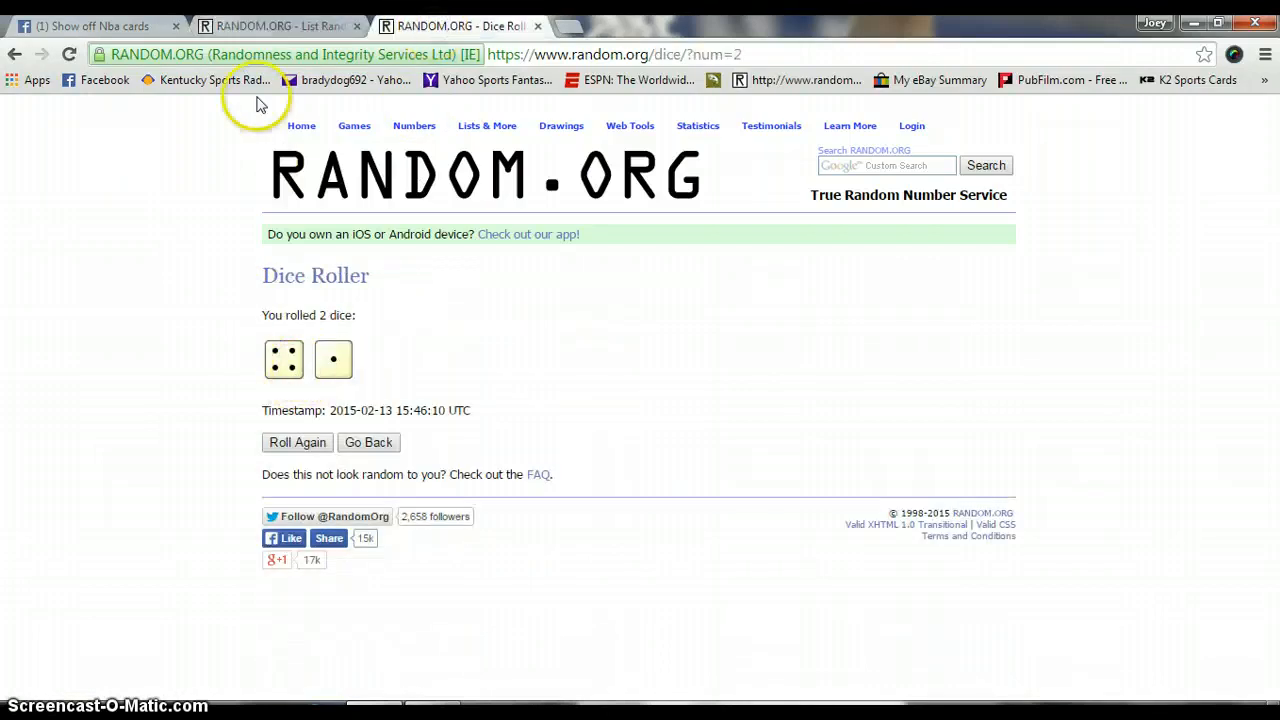
left_click(270, 26)
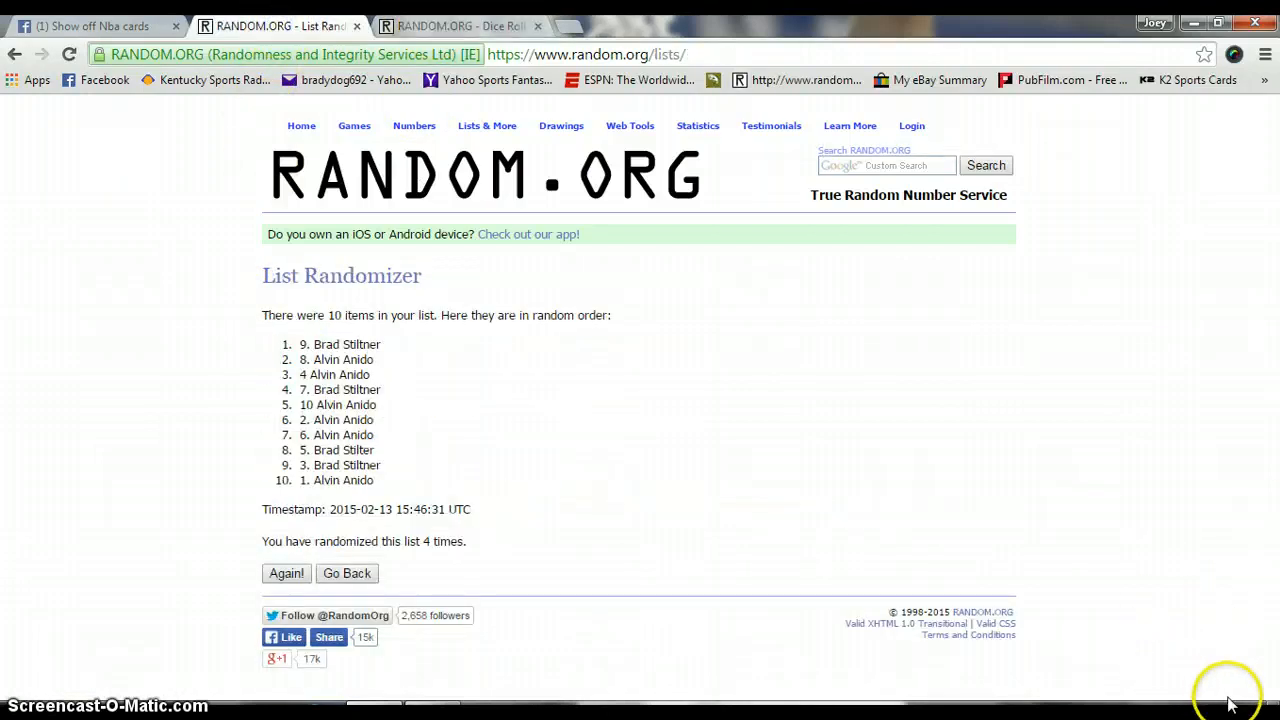
left_click(1230, 700)
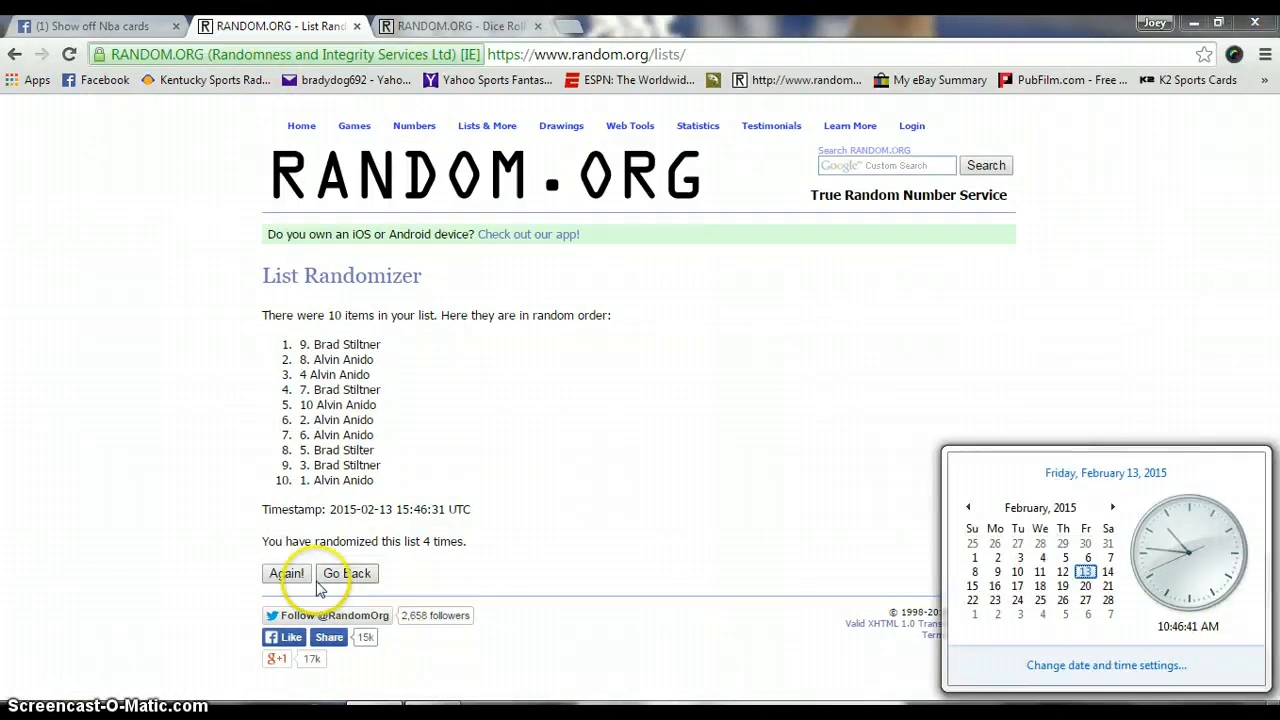
left_click(286, 573)
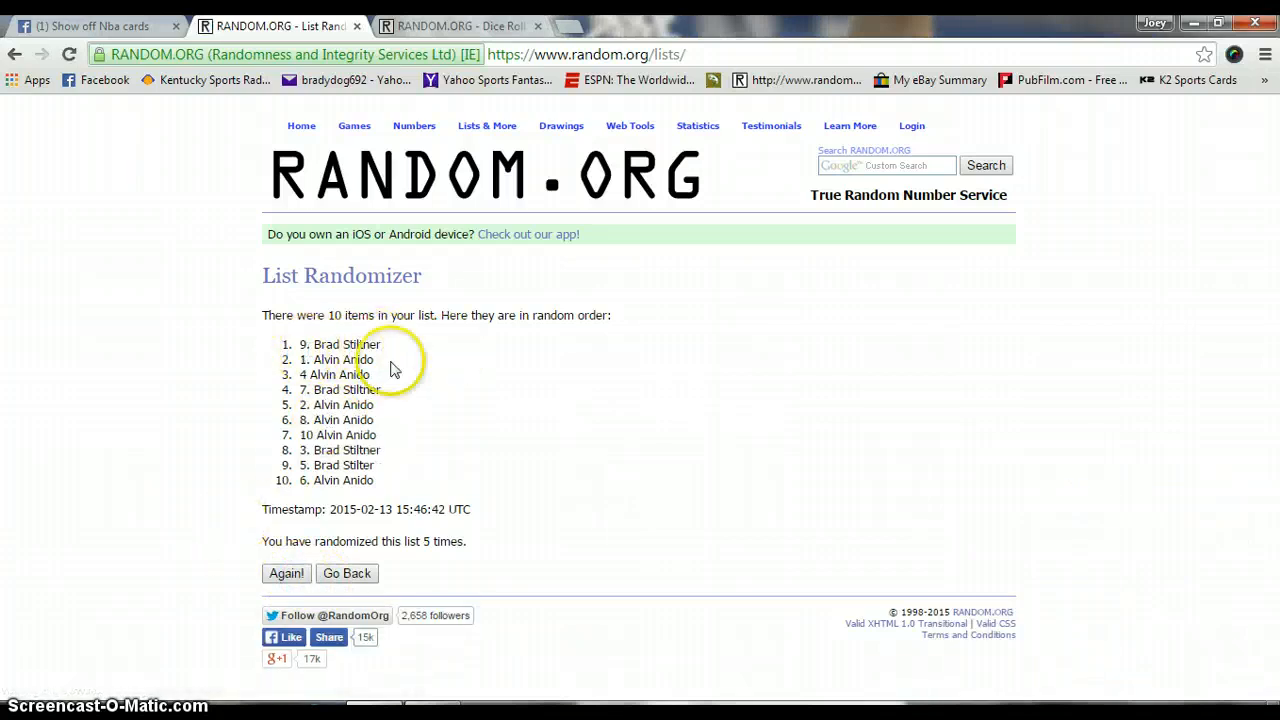
mouse_move(1085, 670)
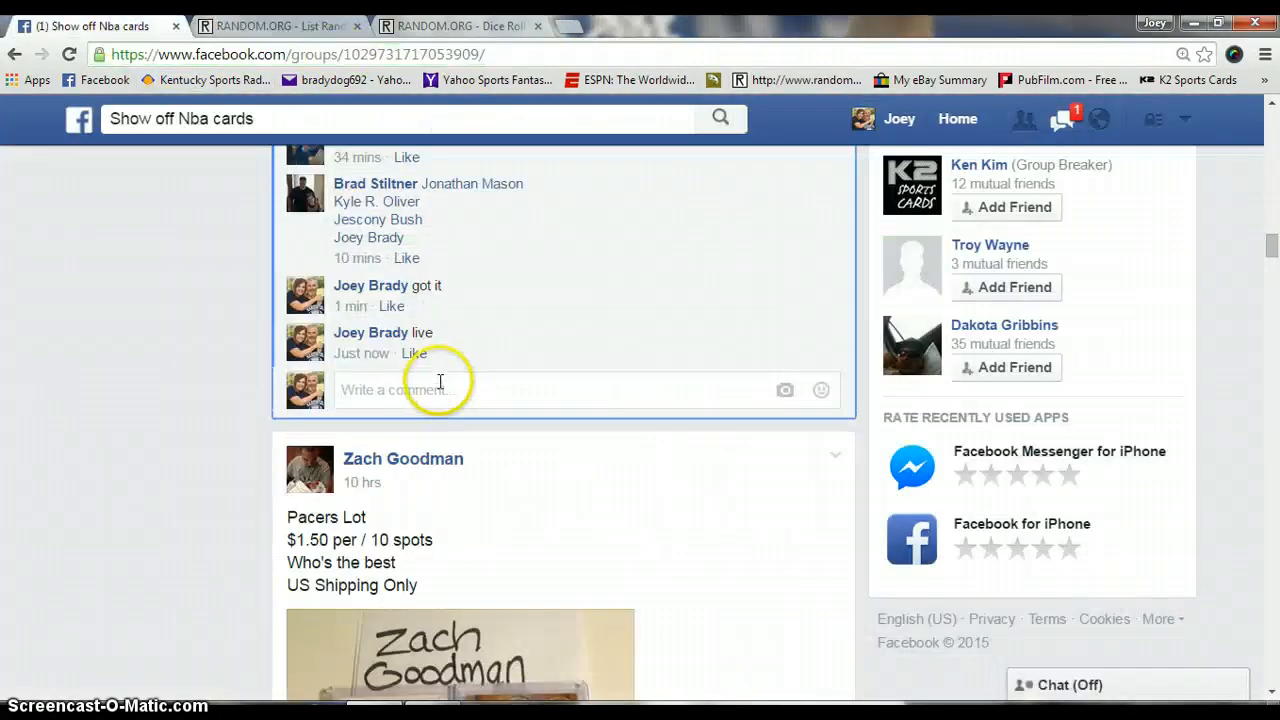
Step: Comment 'done' on the spot-list post and check its 'Just now' timestamp
type("done")
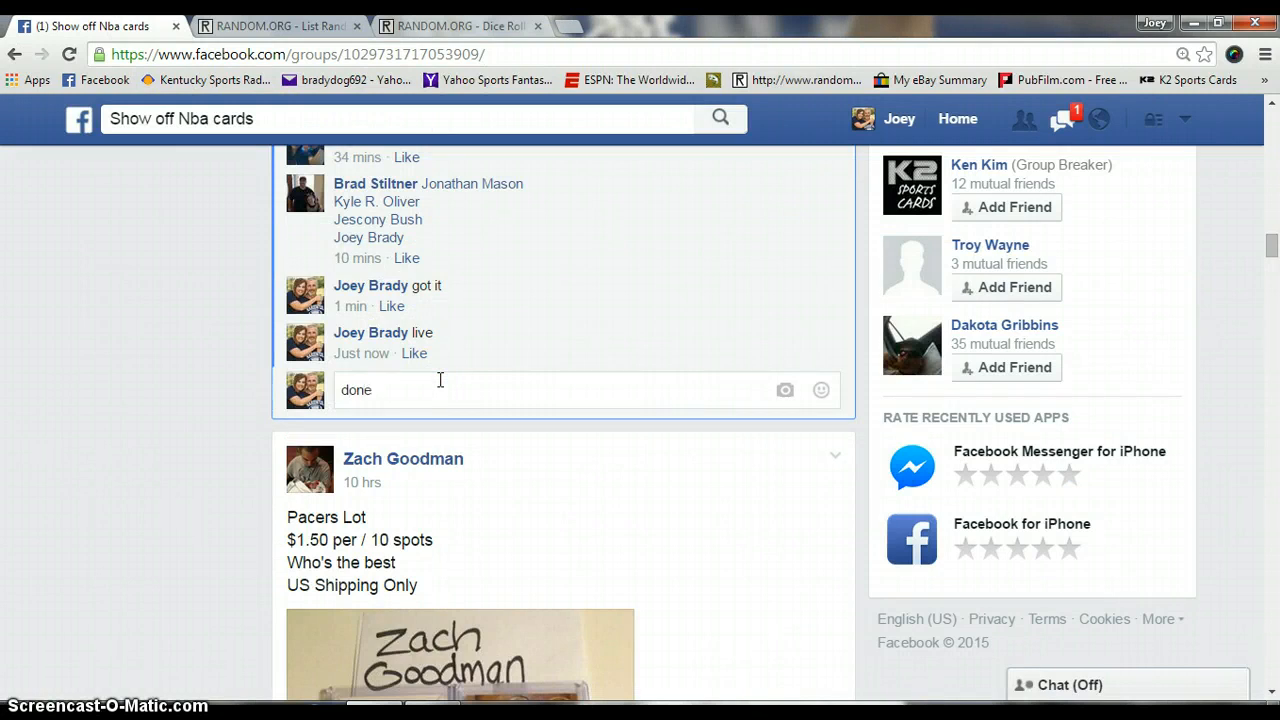
key("Return")
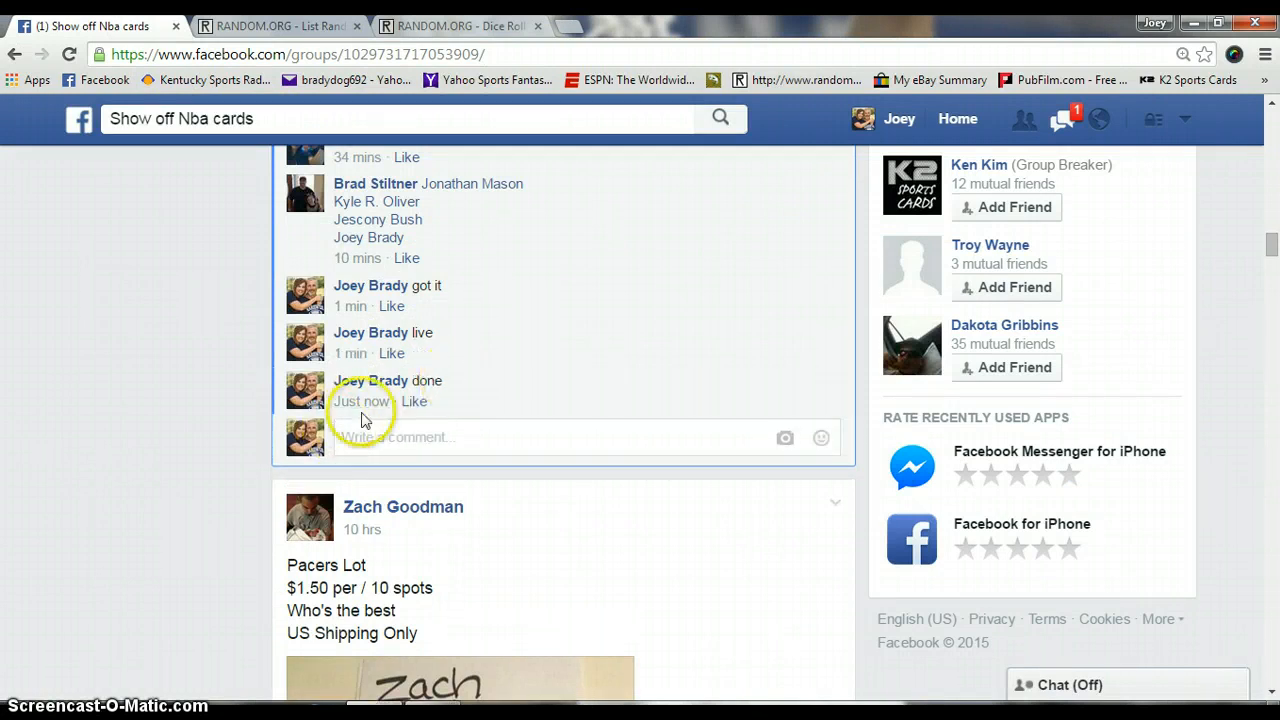
mouse_move(362, 401)
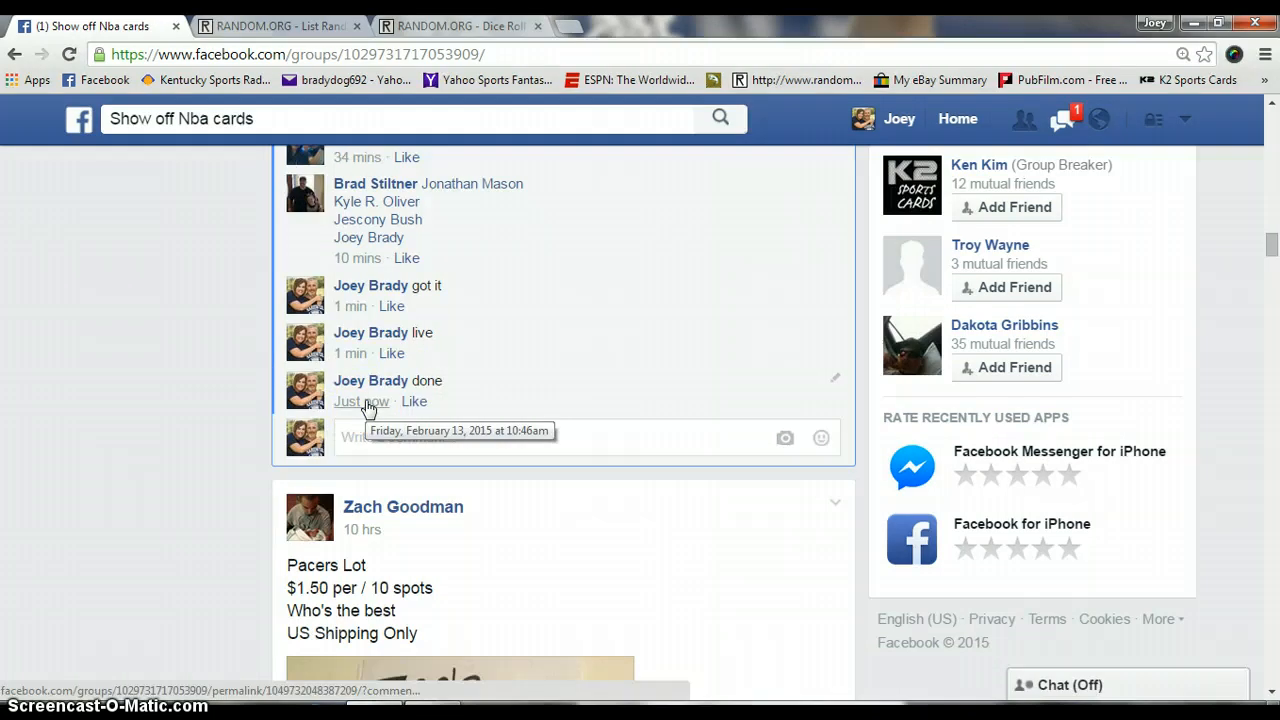
left_click(1225, 685)
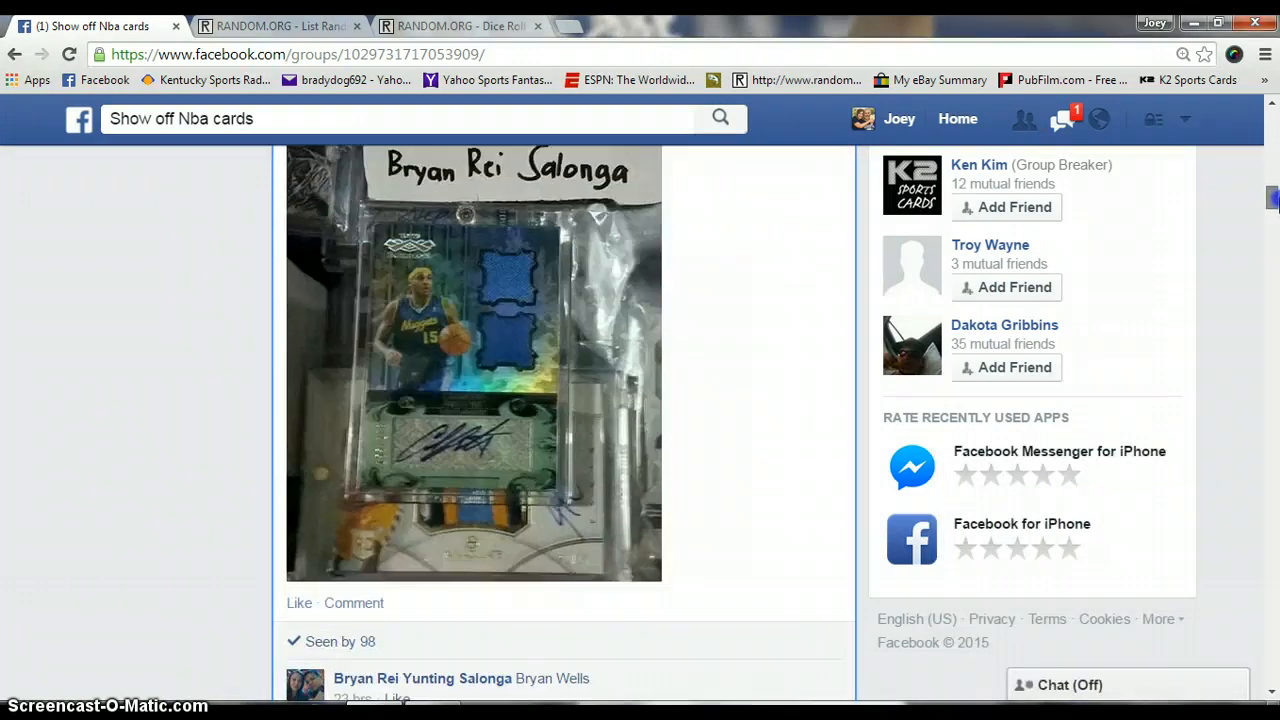
scroll("up", 3)
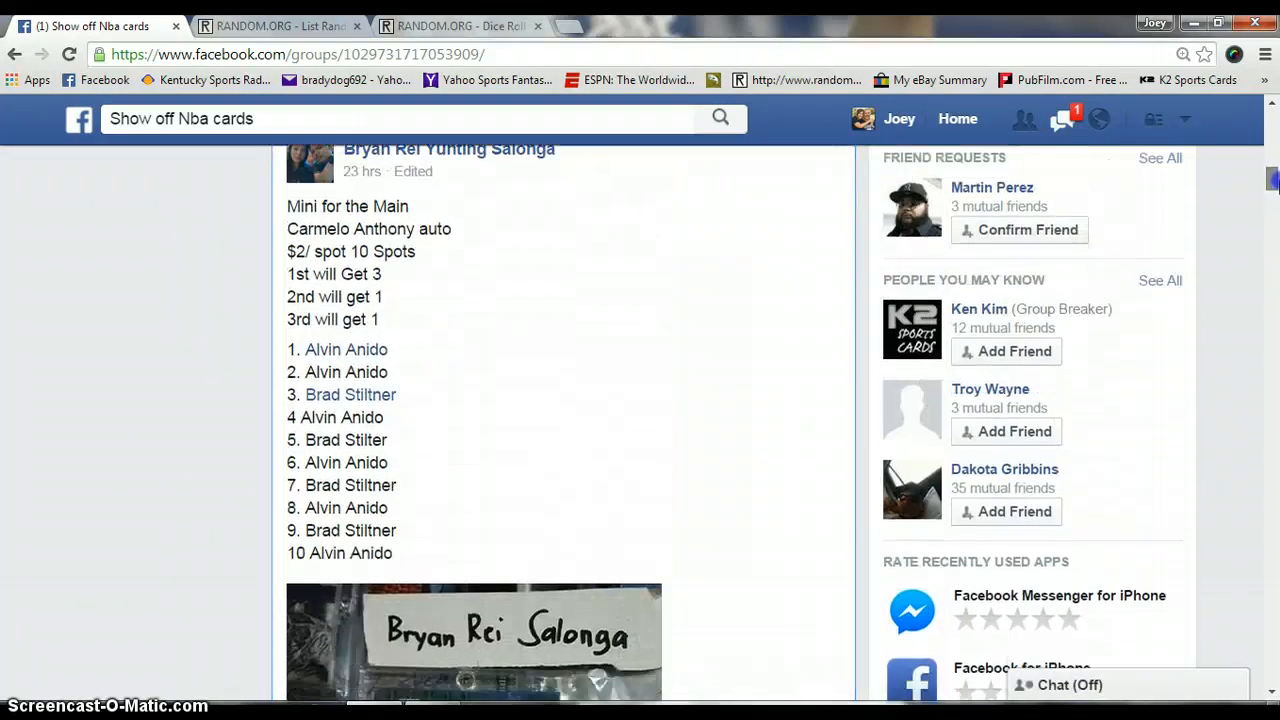
scroll("down", 3)
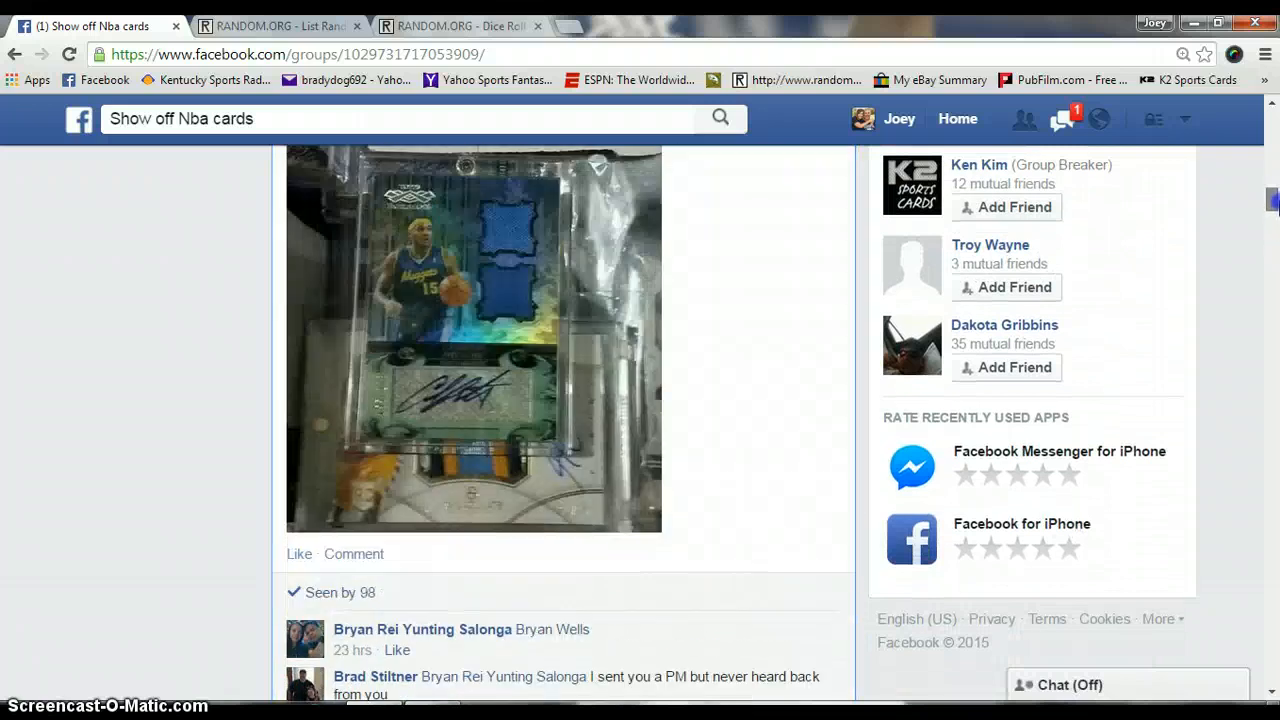